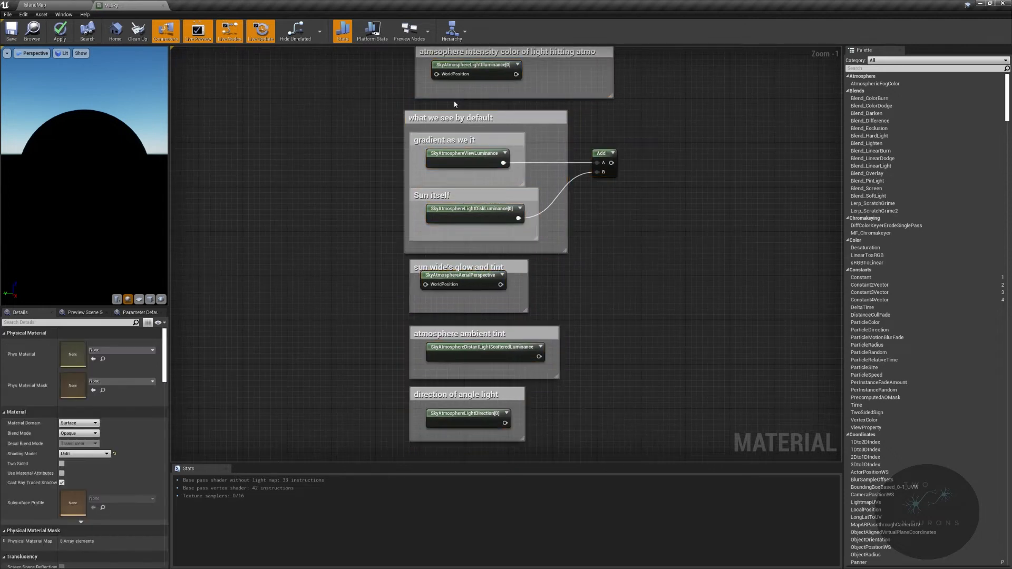
mouse_move(319, 265)
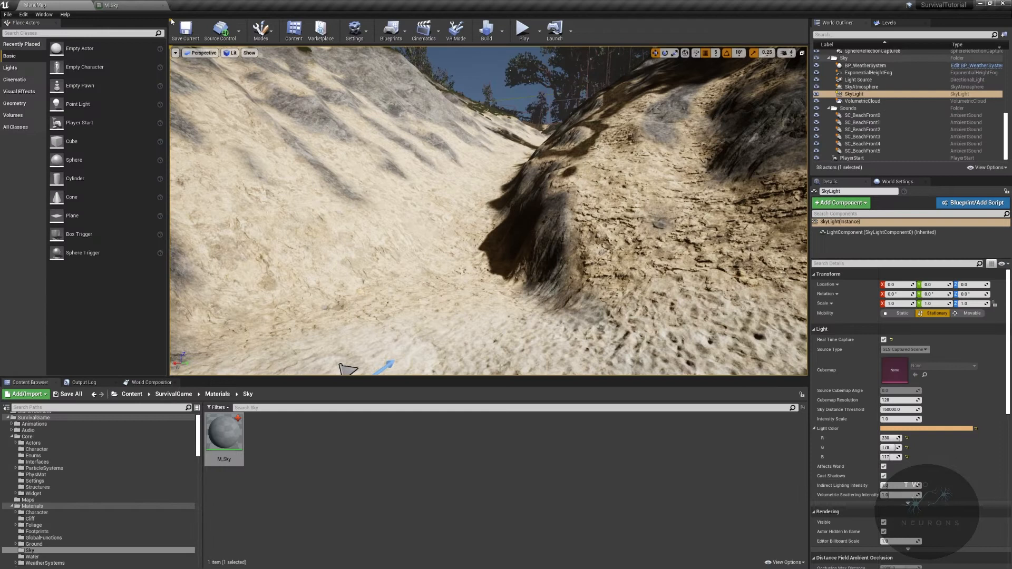
Bring the M_Sky material graph back up and zoom toward the 'what we see by default' comment group.
double_click(224, 429)
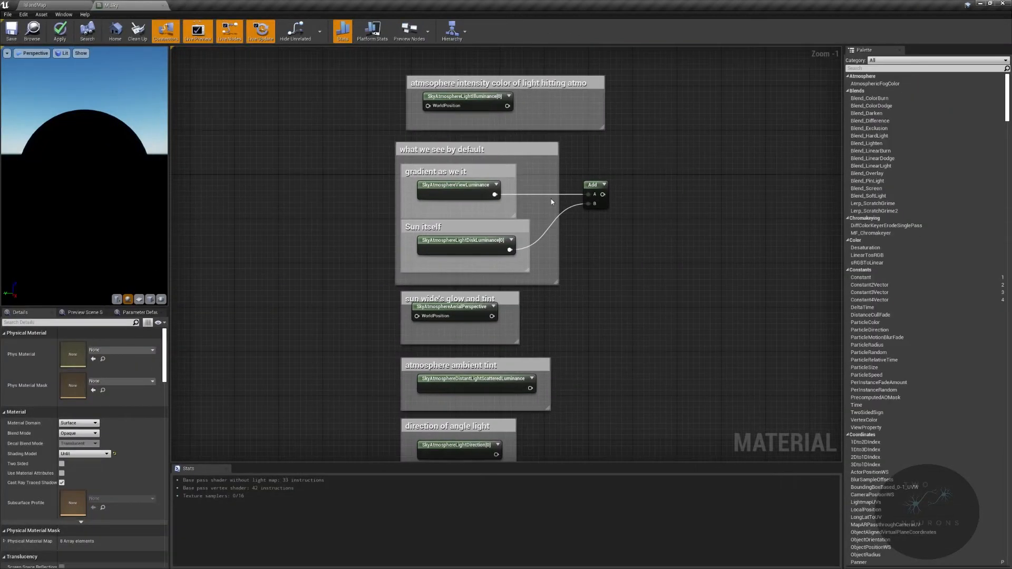
scroll("up", 3)
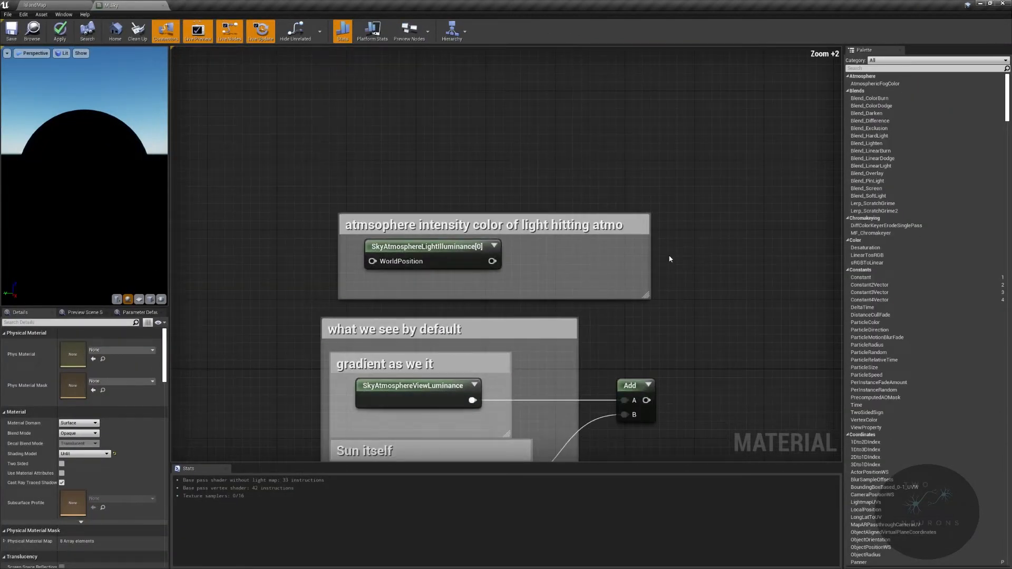
scroll("up", 3)
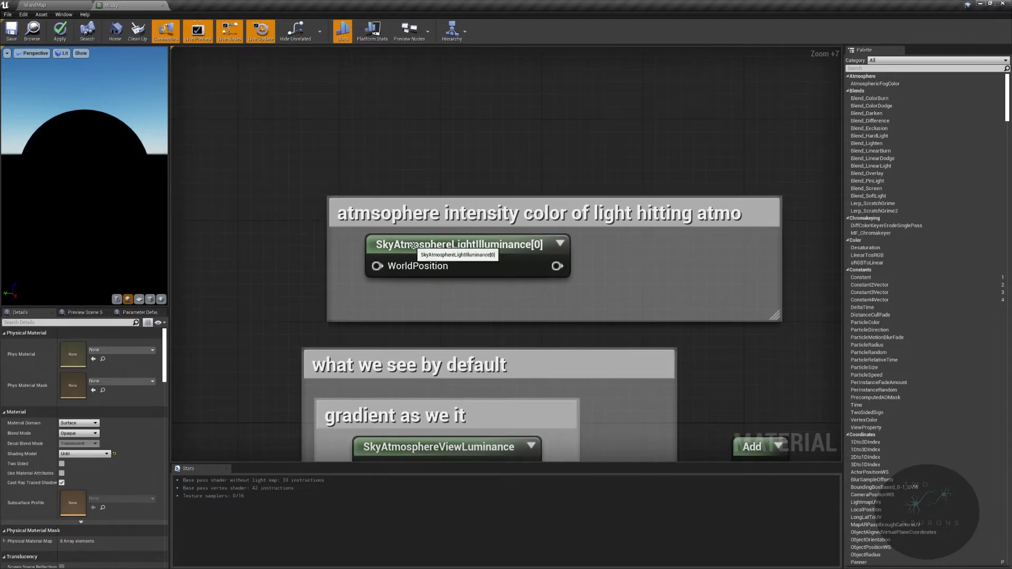
mouse_move(503, 244)
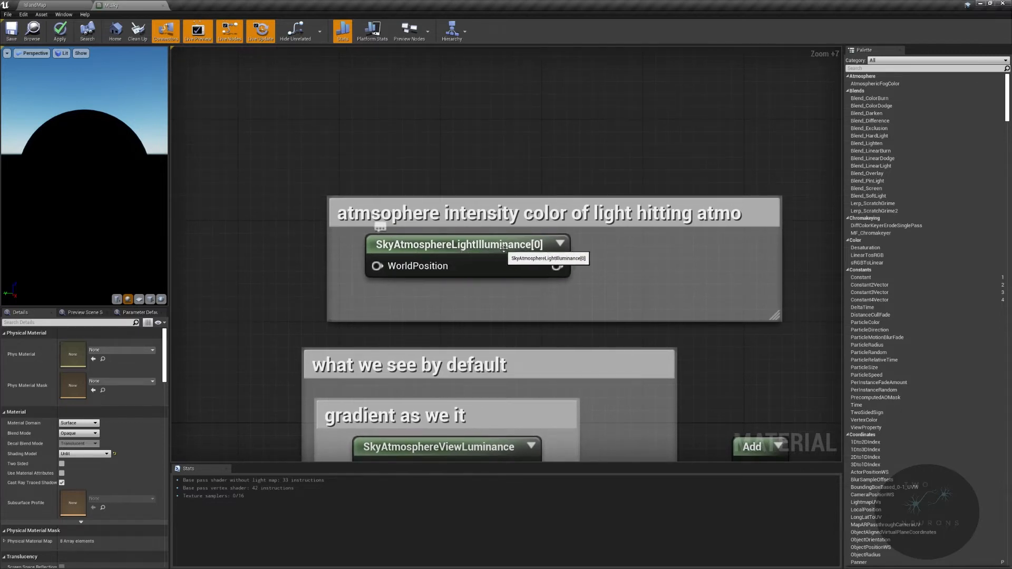
mouse_move(377, 143)
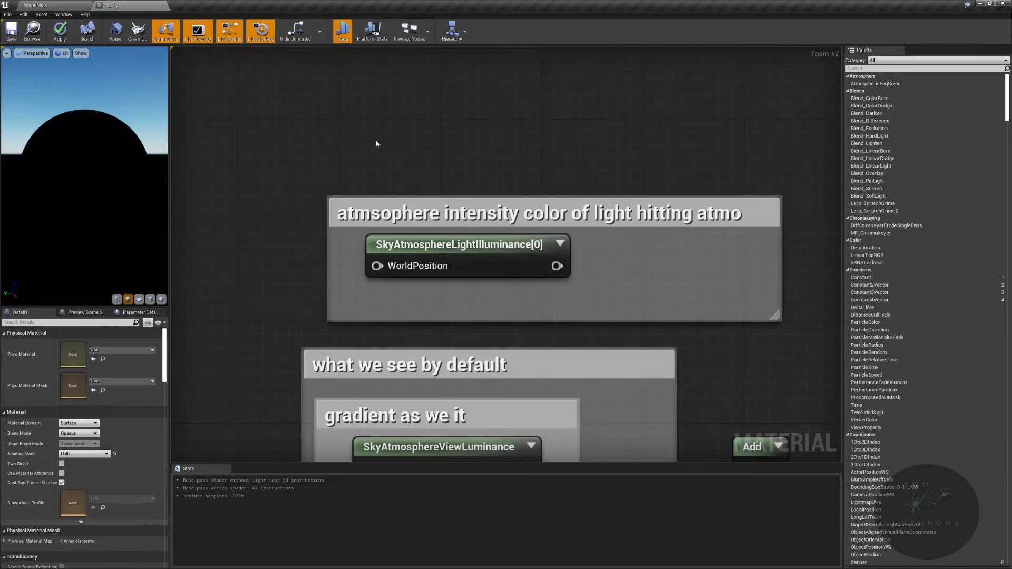
mouse_move(490, 178)
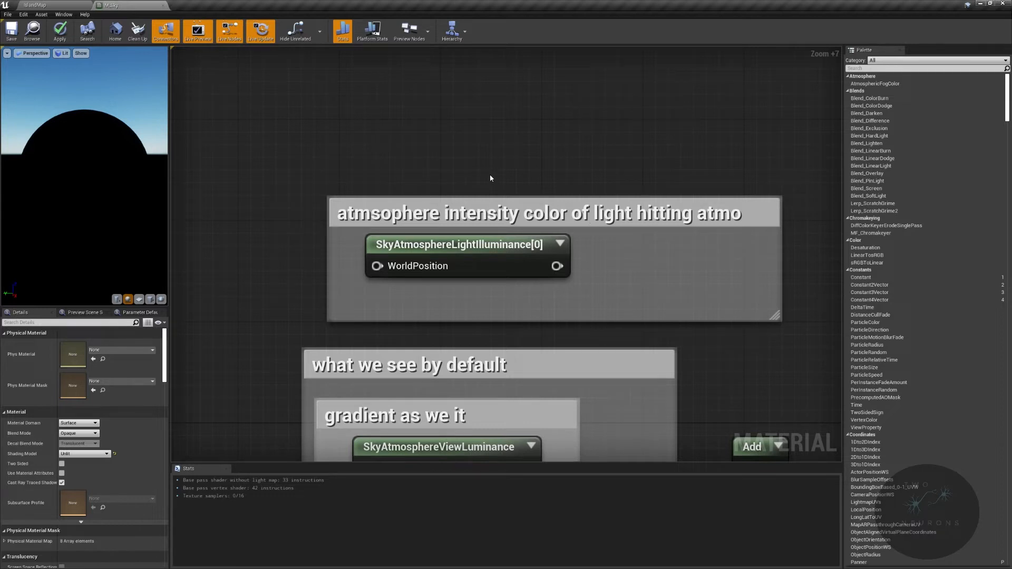
mouse_move(502, 215)
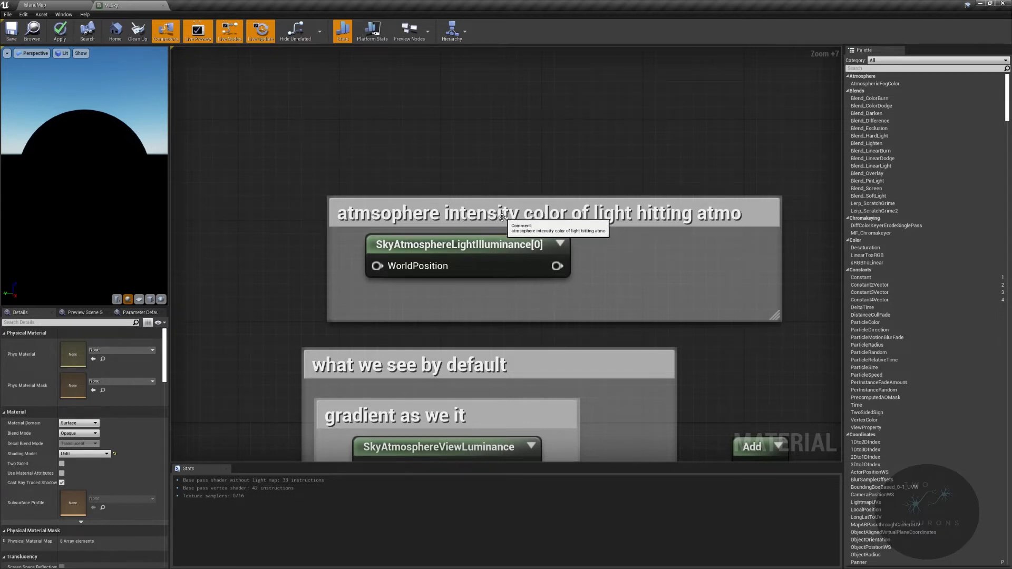
mouse_move(365, 219)
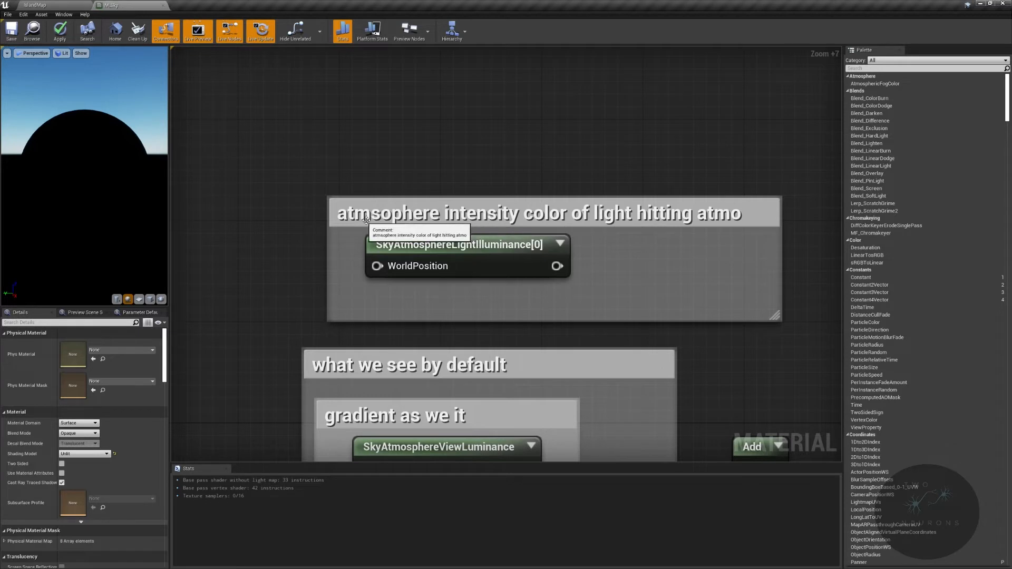
mouse_move(558, 222)
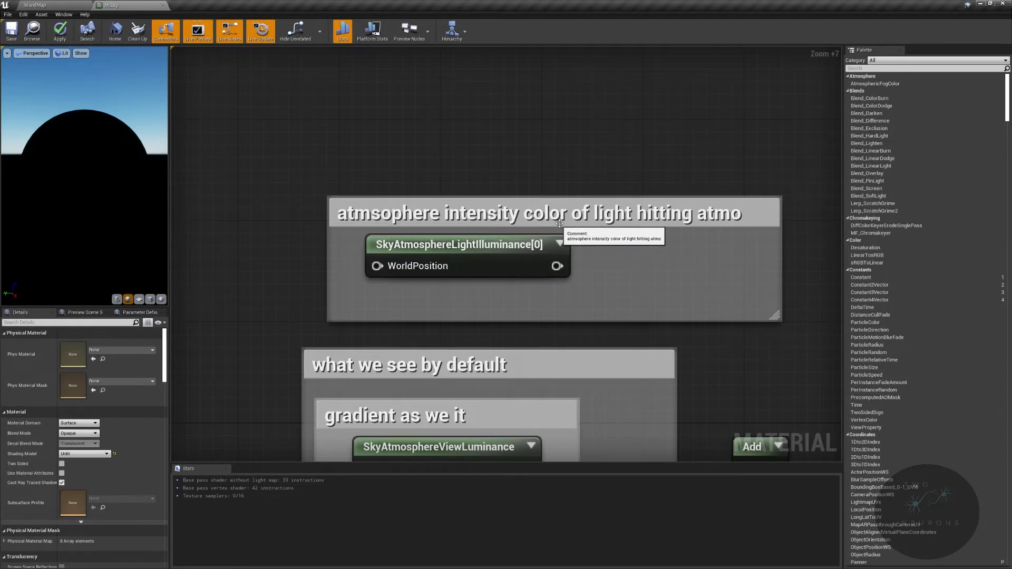
mouse_move(645, 222)
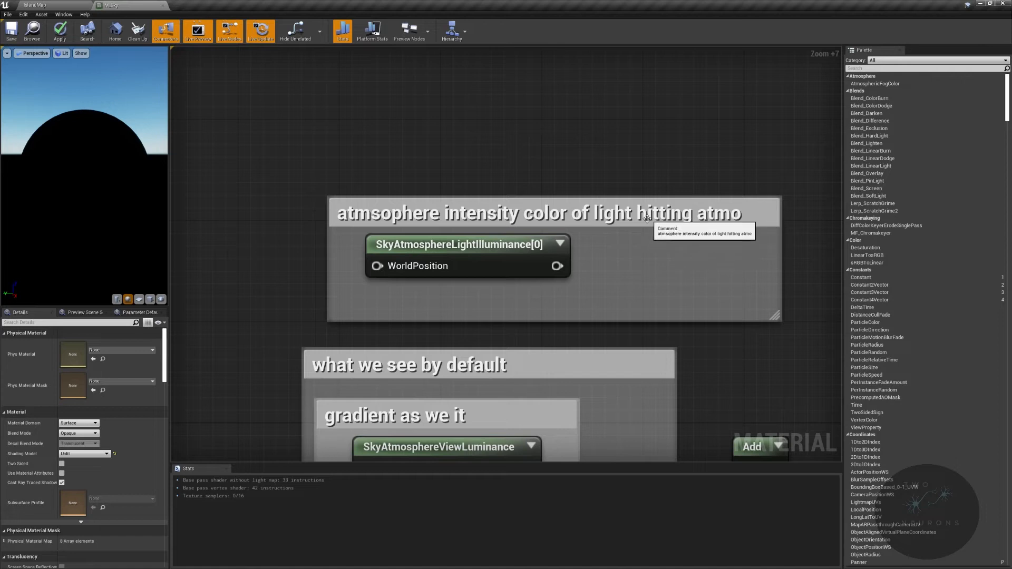
mouse_move(749, 215)
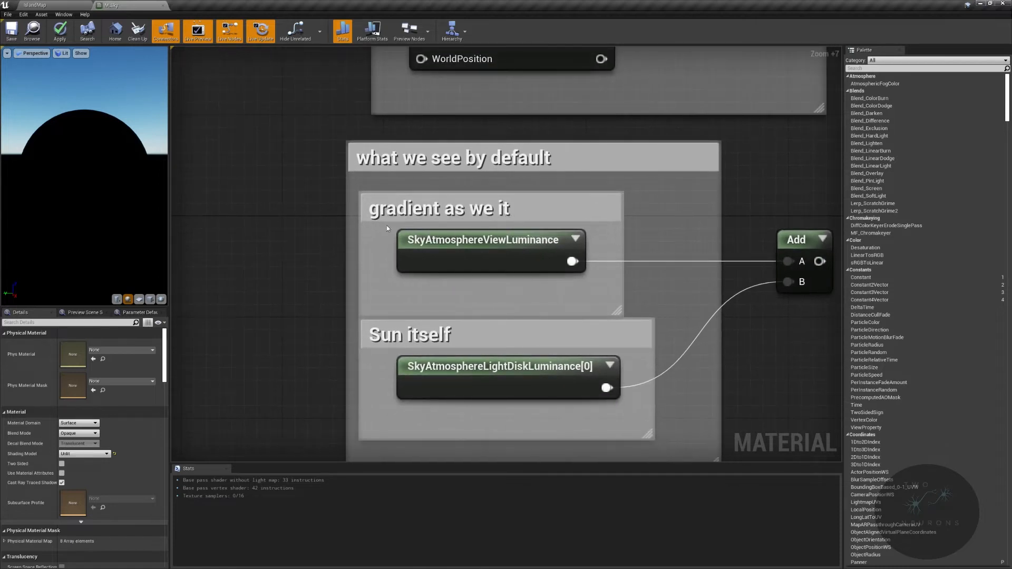
mouse_move(477, 246)
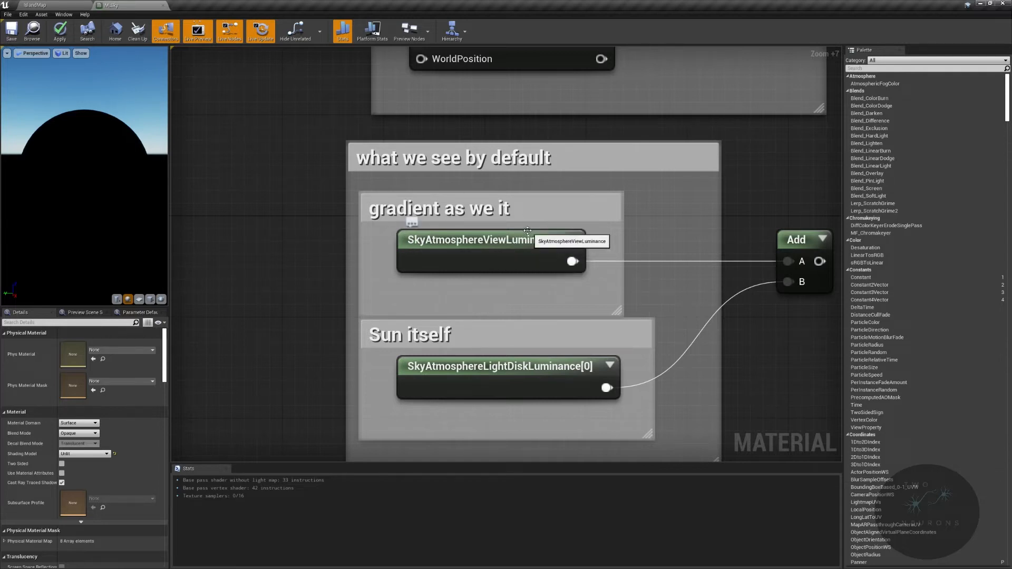
mouse_move(426, 229)
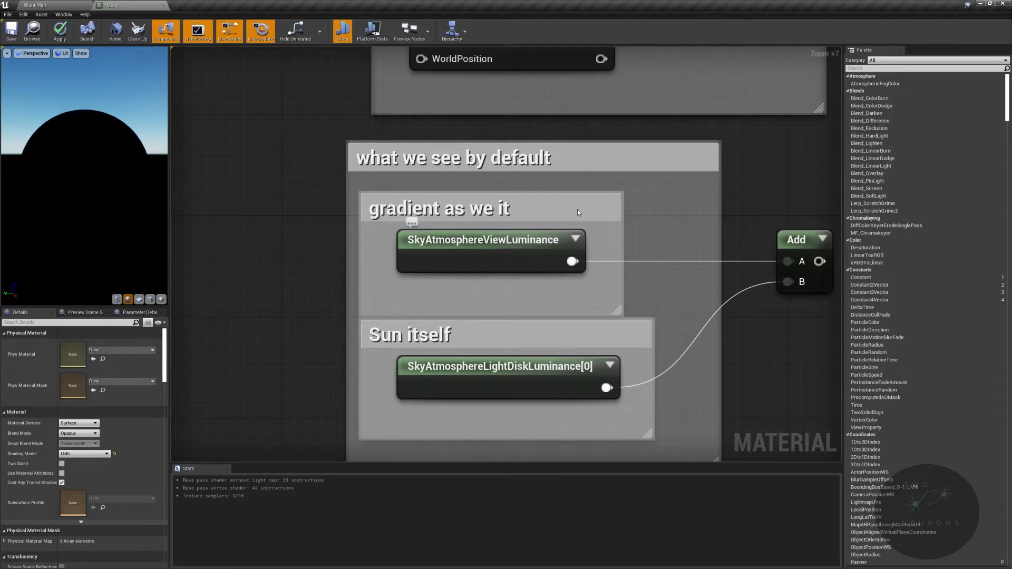
mouse_move(547, 196)
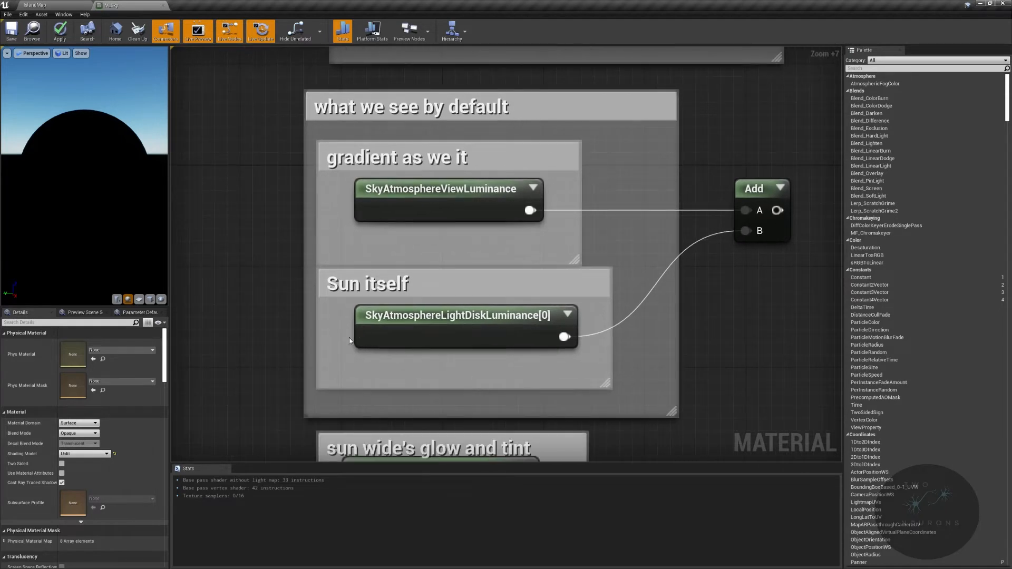
mouse_move(451, 323)
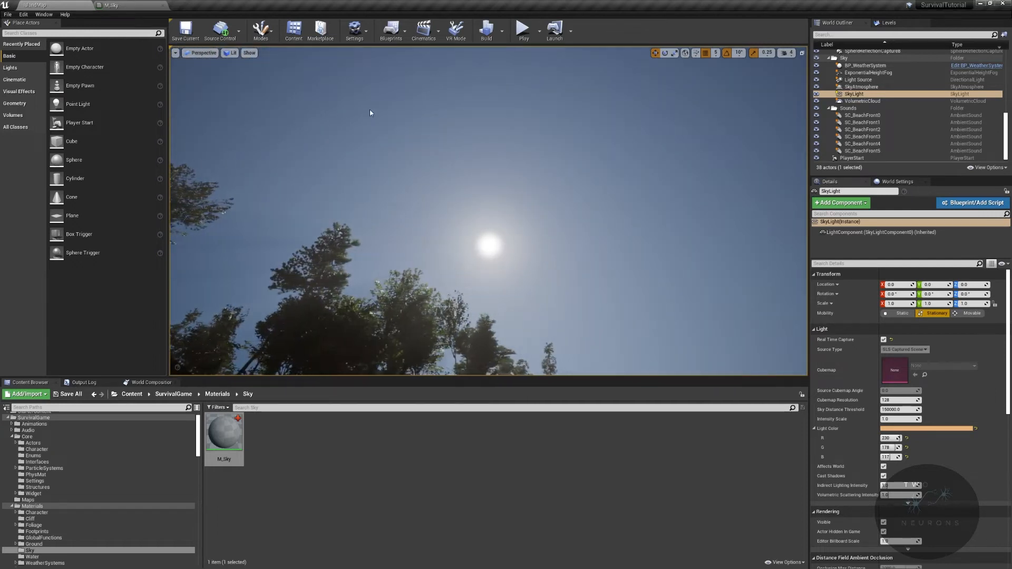
Alternate between the level's sky view and the M_Sky material graph, ending on the graph.
double_click(225, 429)
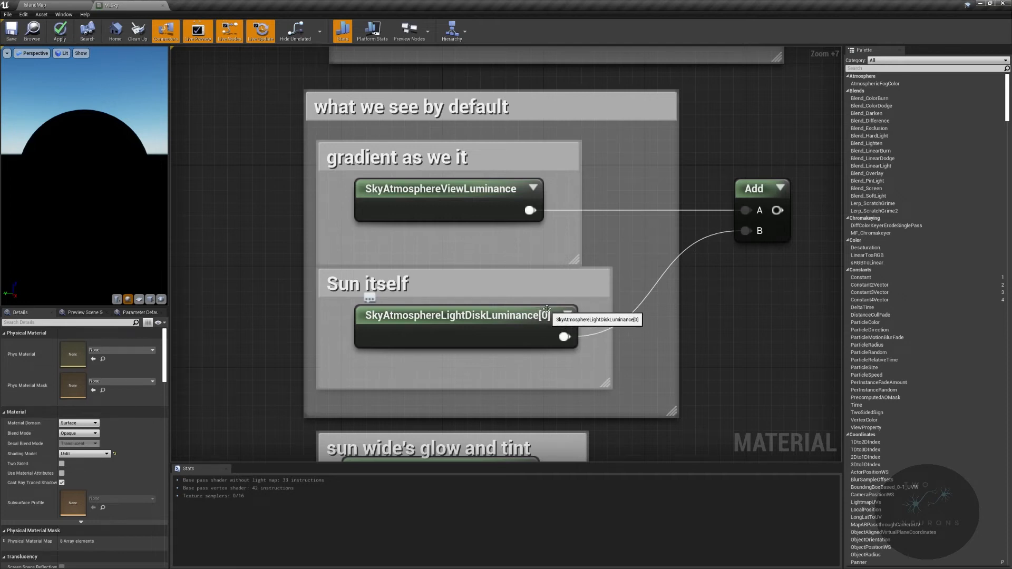
left_click(465, 326)
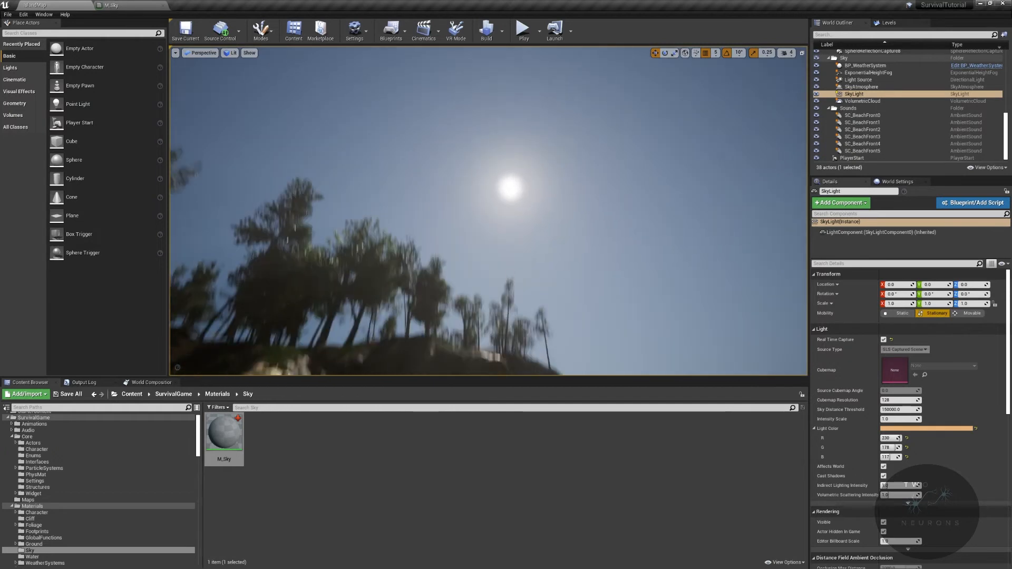
double_click(224, 429)
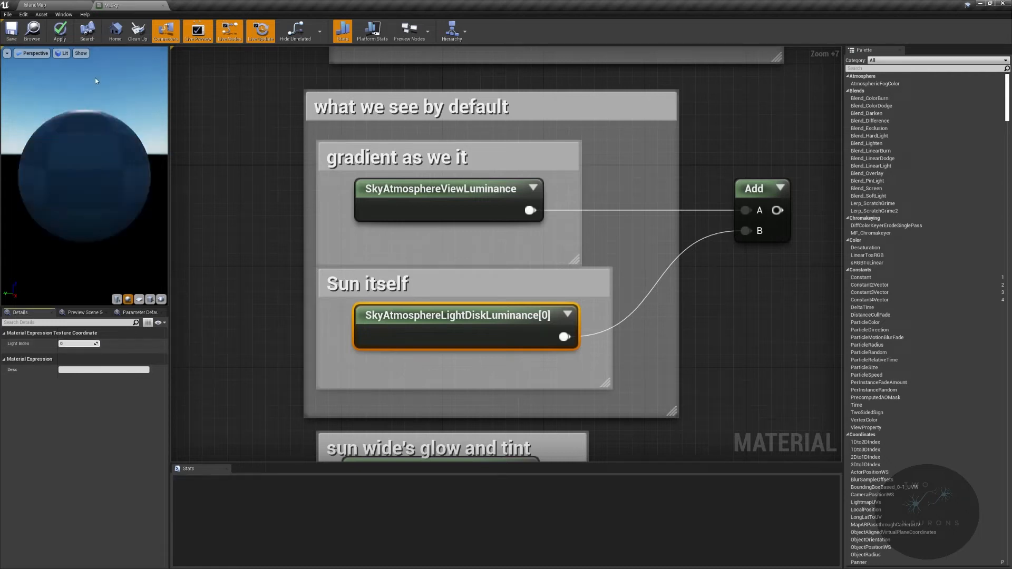
left_click(34, 5)
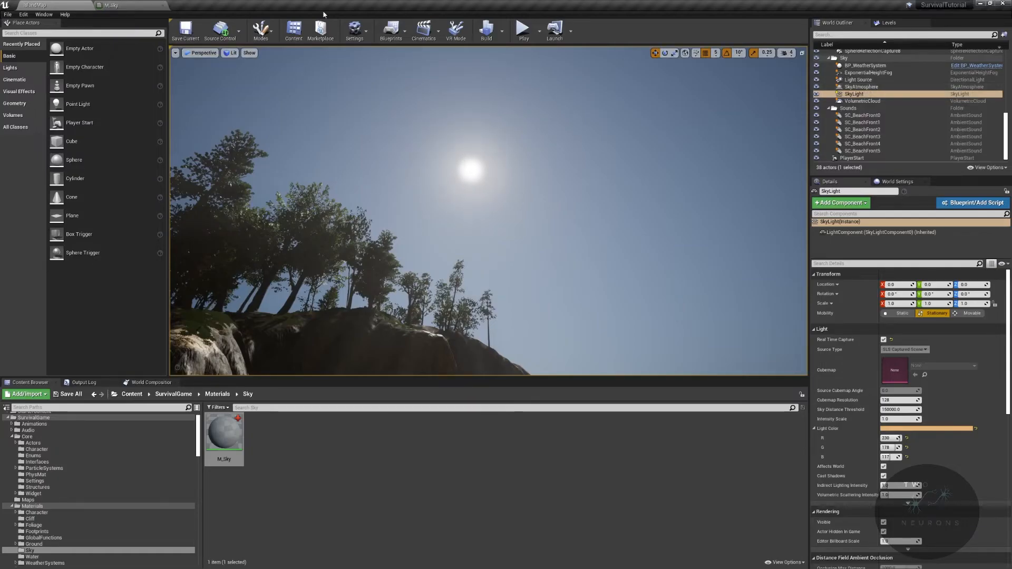
double_click(224, 432)
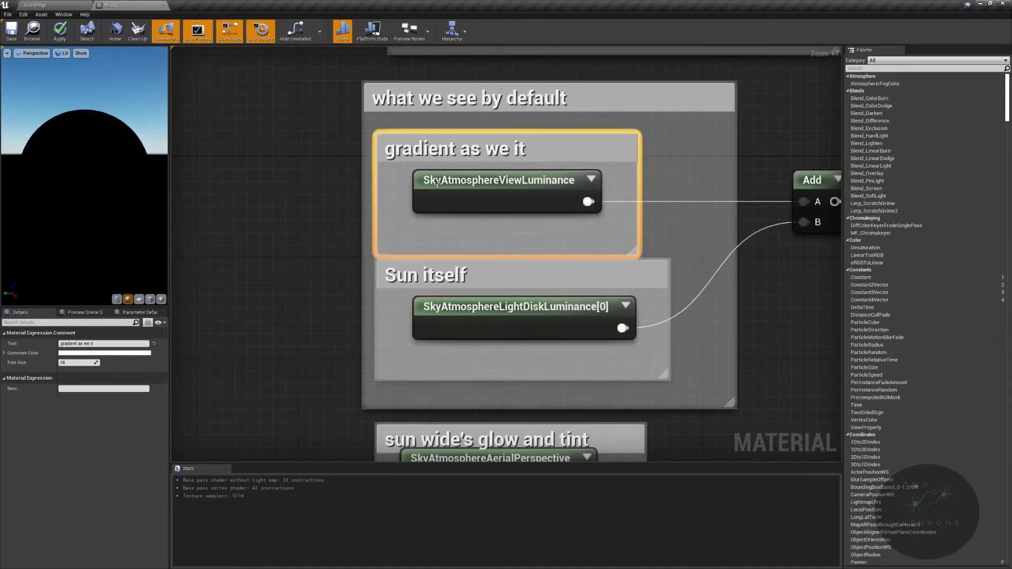
mouse_move(469, 314)
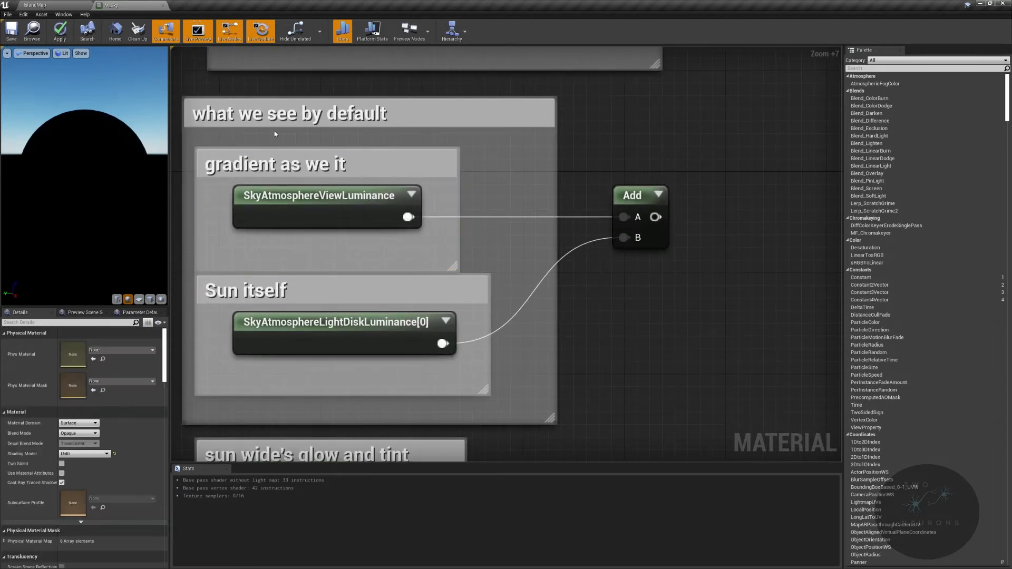
left_click(32, 5)
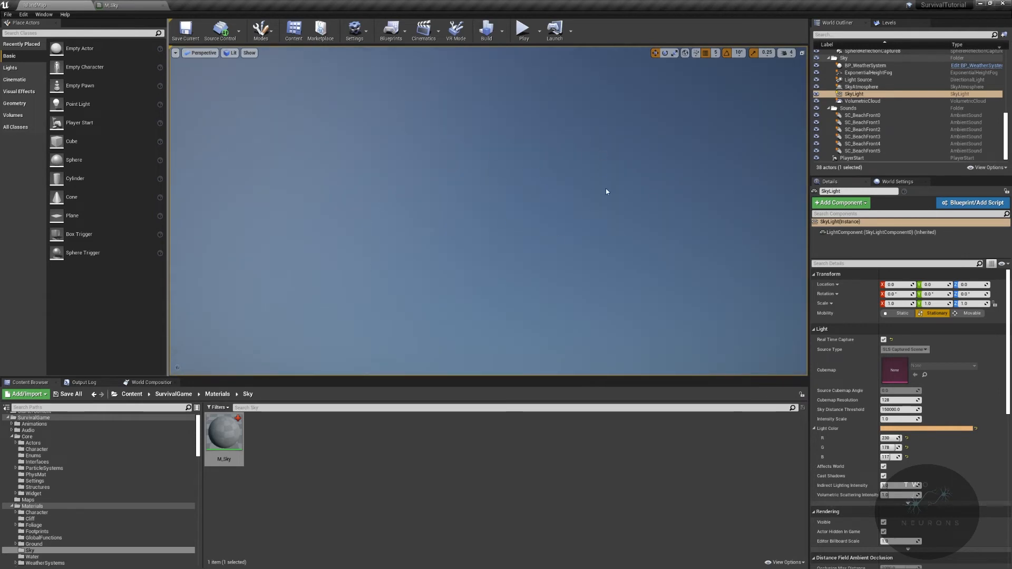
double_click(224, 429)
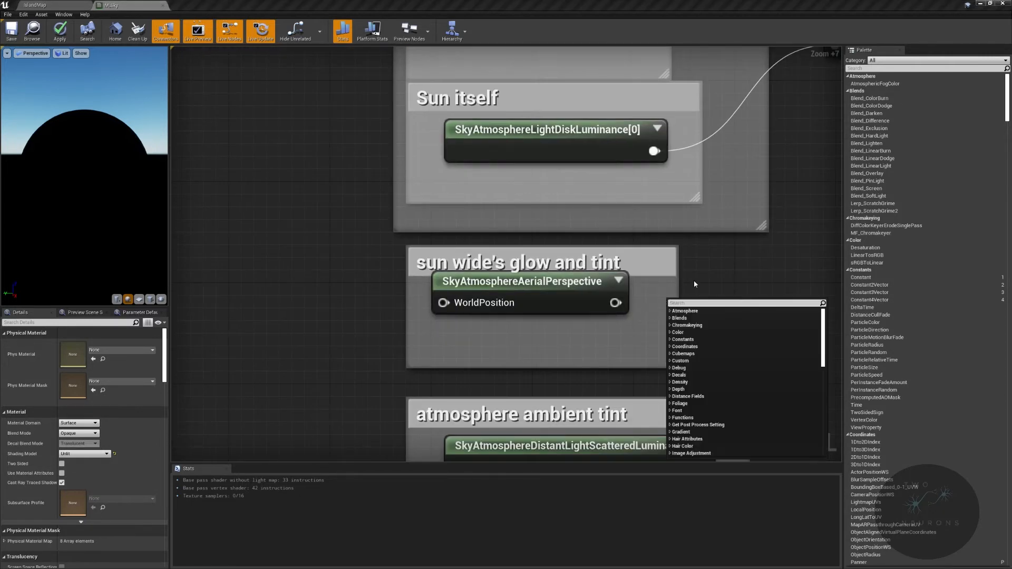
left_click(523, 293)
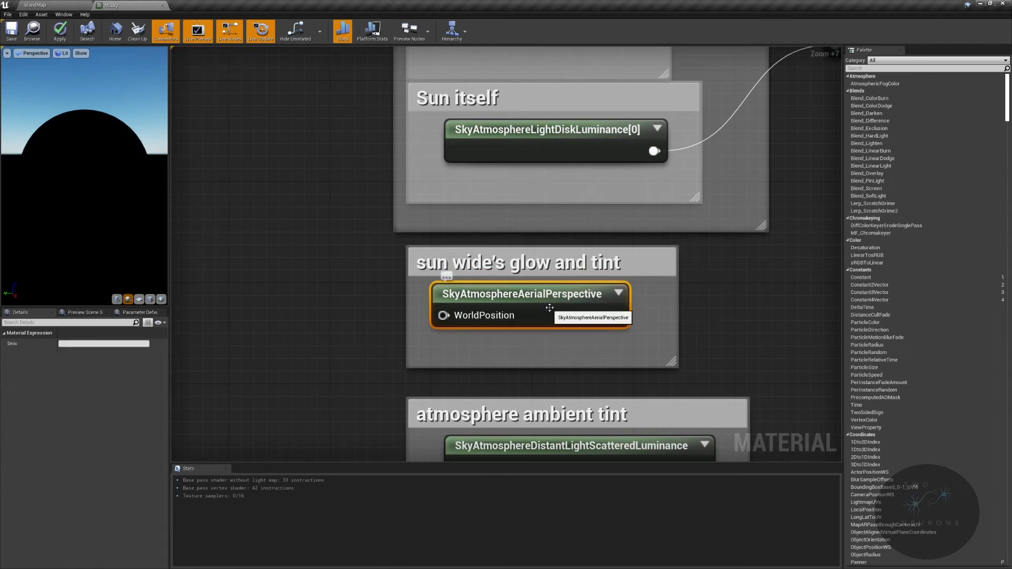
left_click(34, 5)
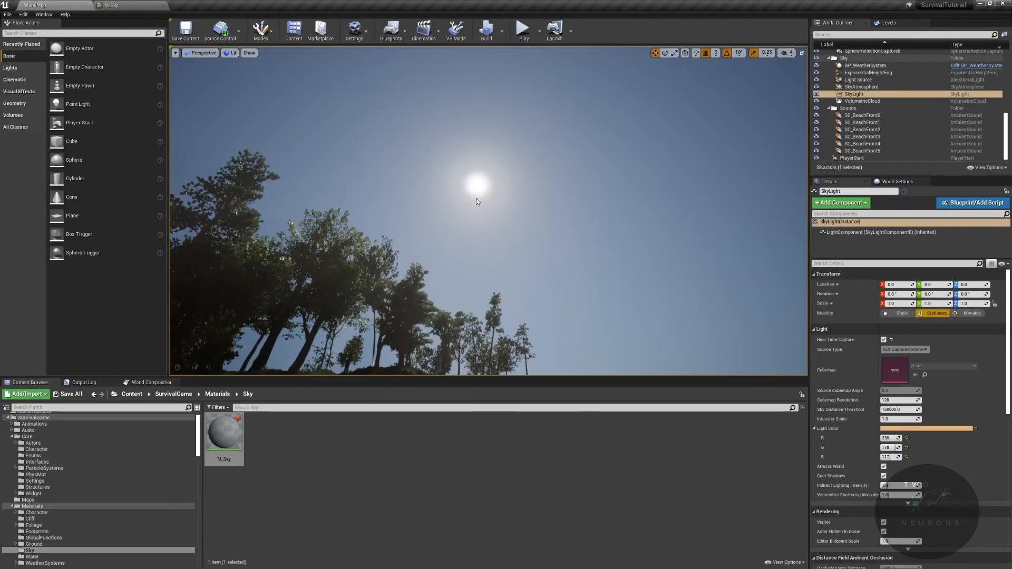
mouse_move(468, 171)
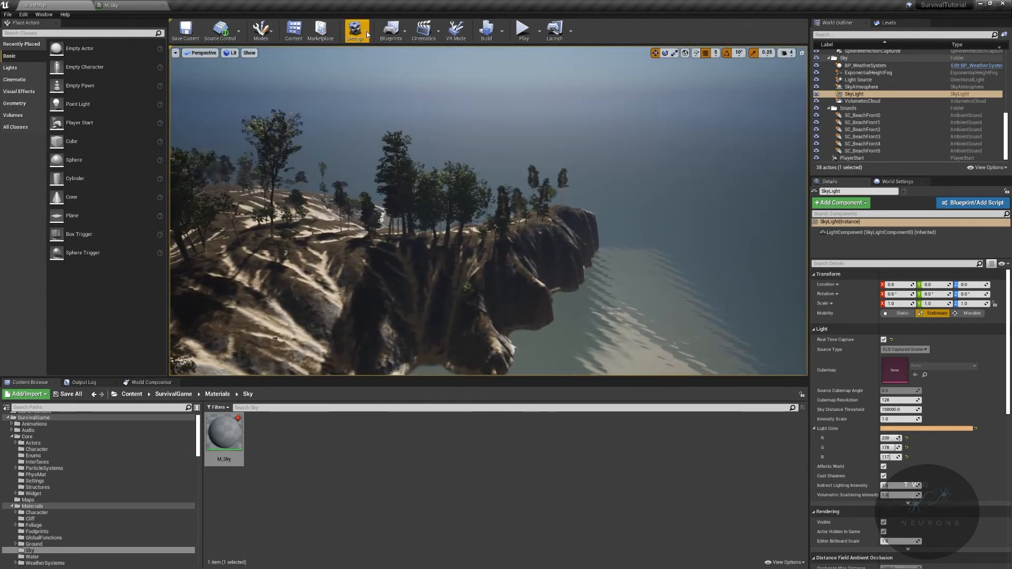
double_click(224, 432)
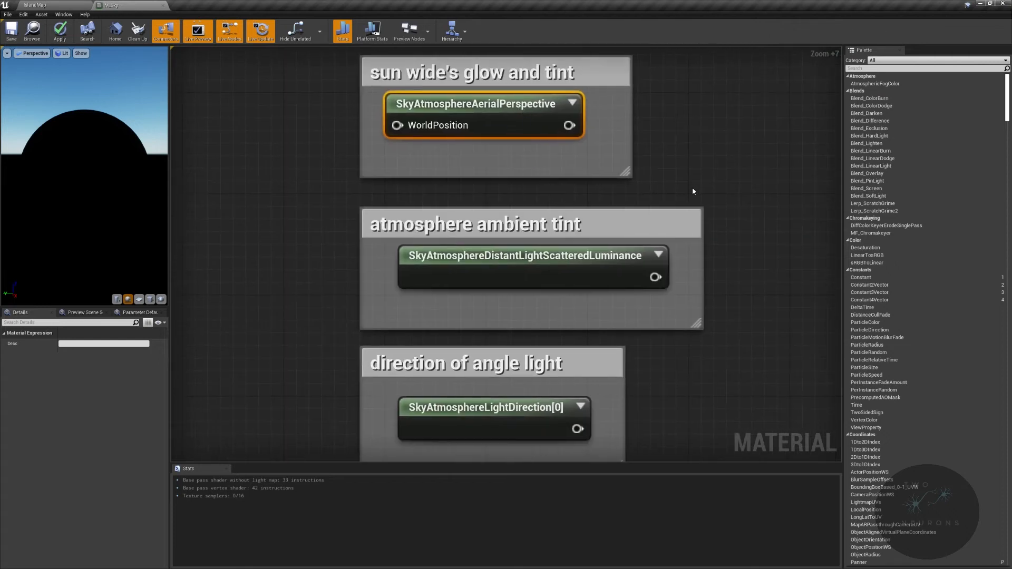
scroll("down", 3)
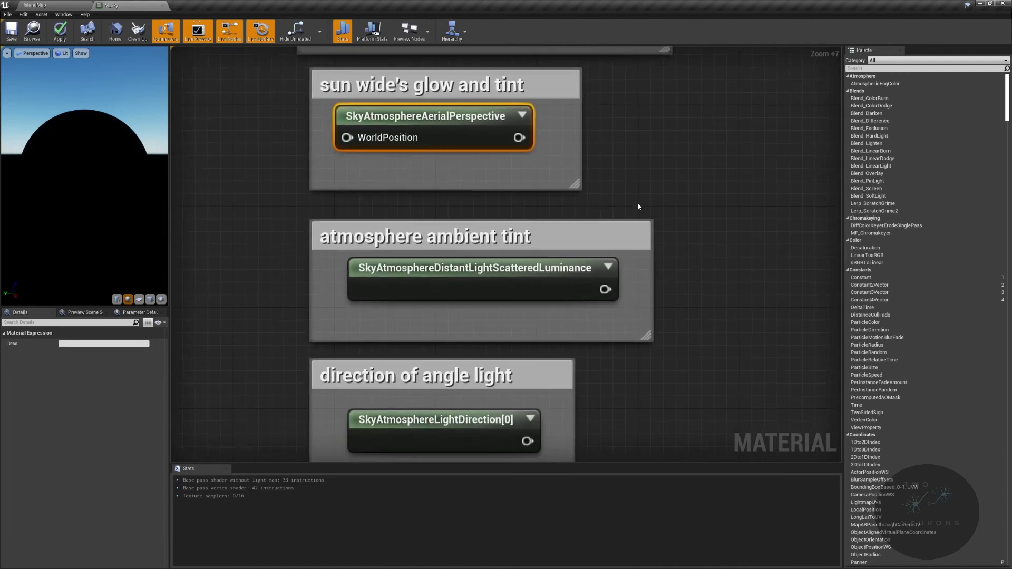
mouse_move(413, 276)
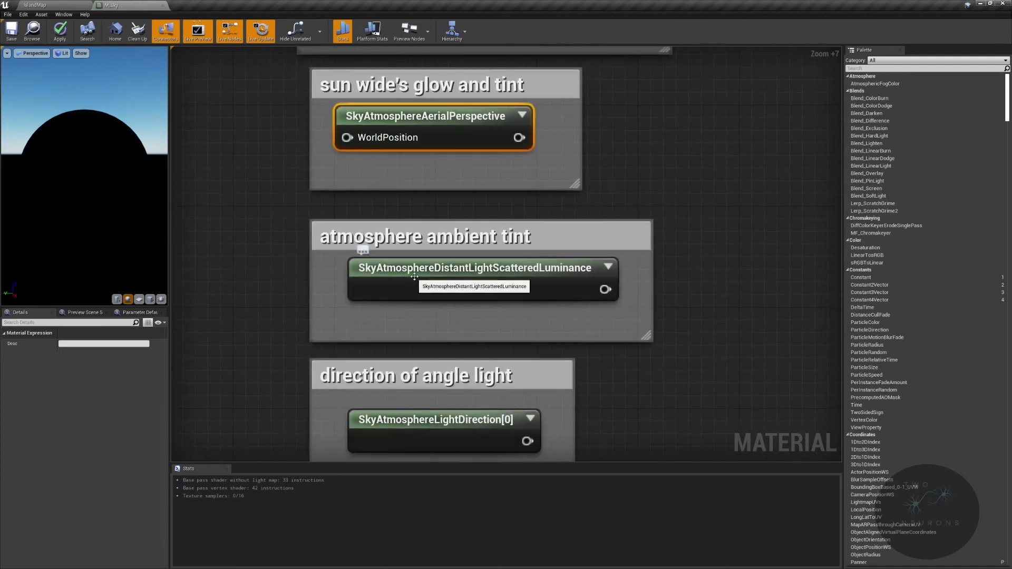
mouse_move(526, 282)
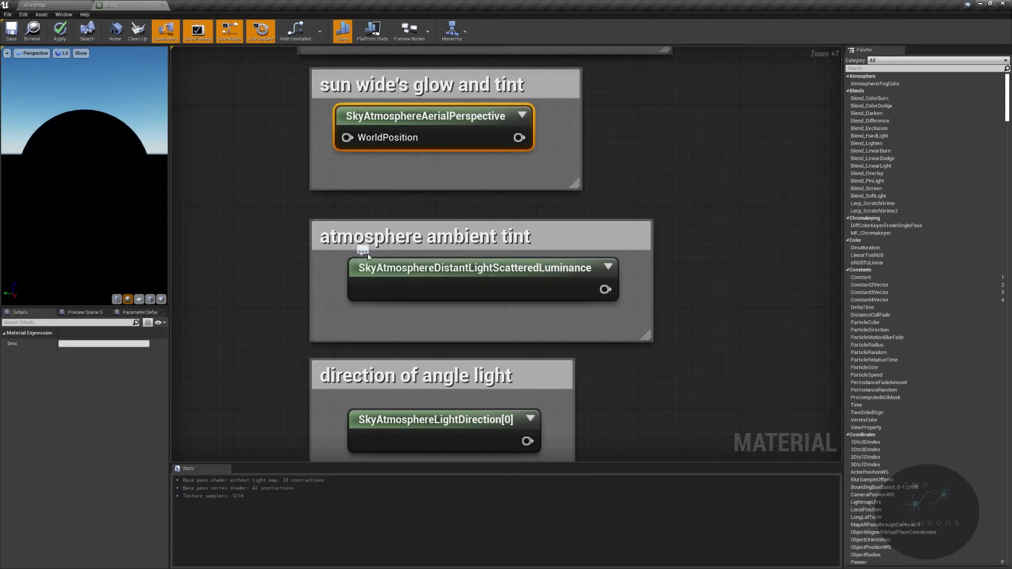
mouse_move(106, 5)
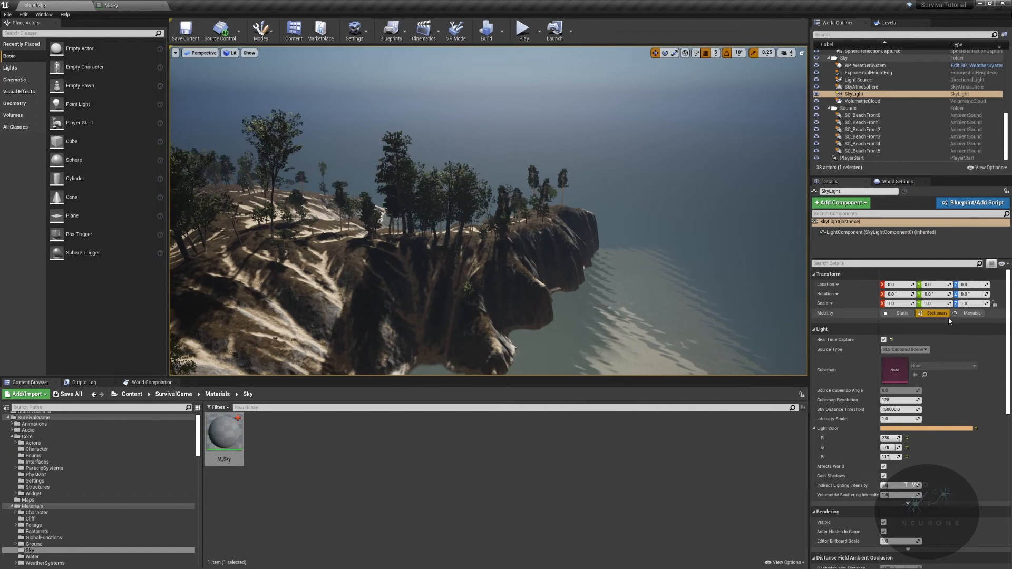
left_click(862, 86)
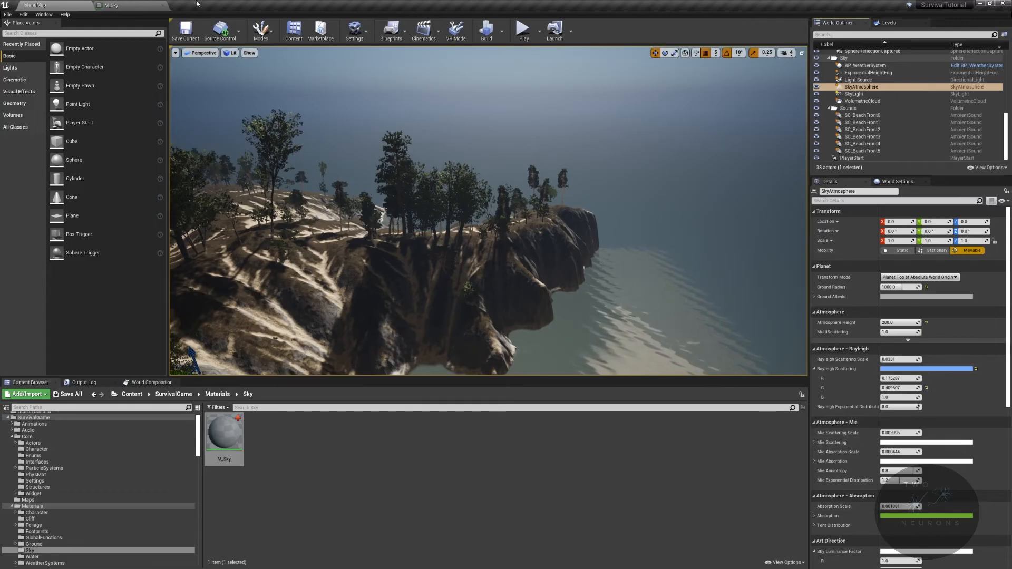
double_click(225, 429)
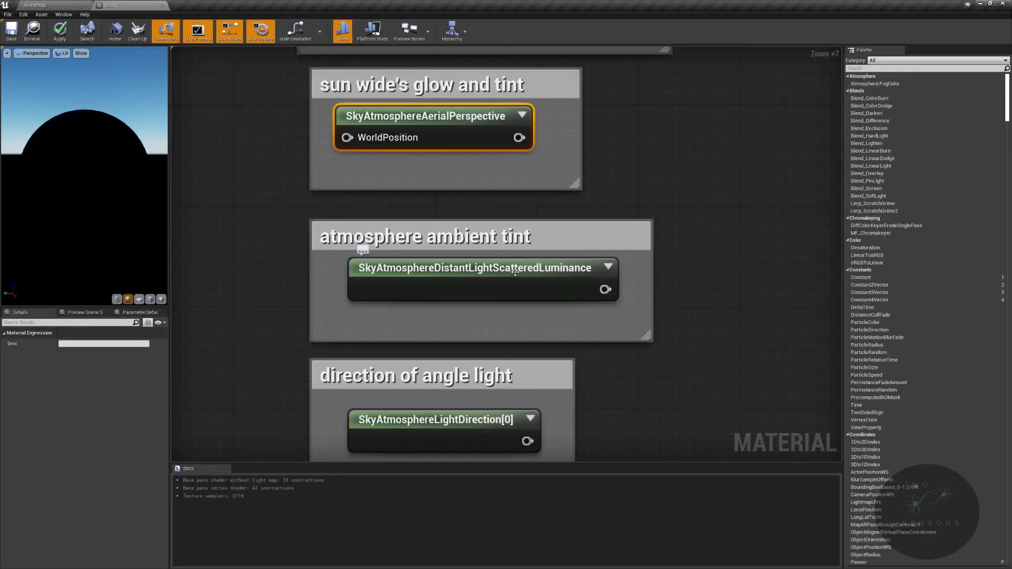
left_click(35, 5)
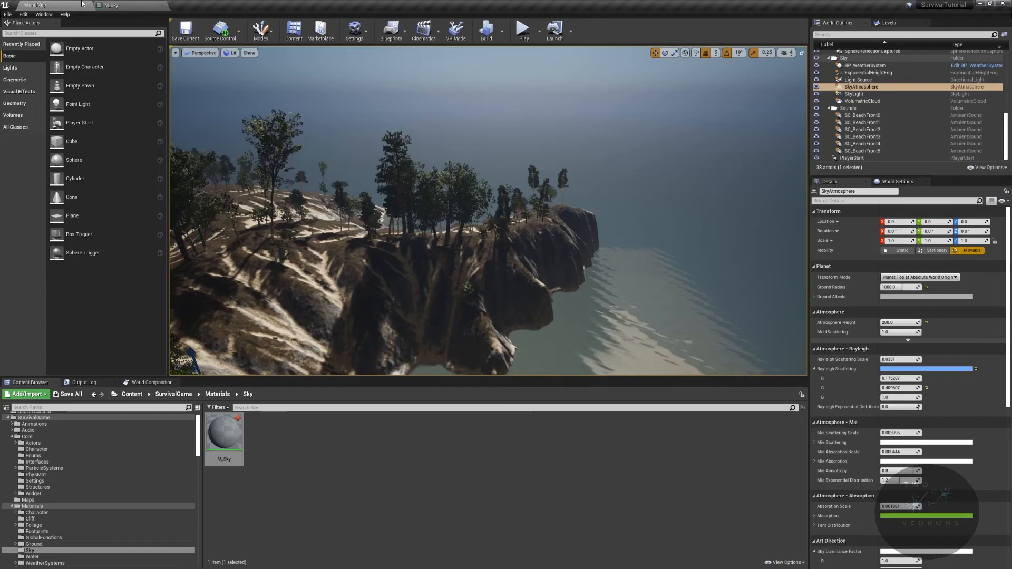
double_click(224, 430)
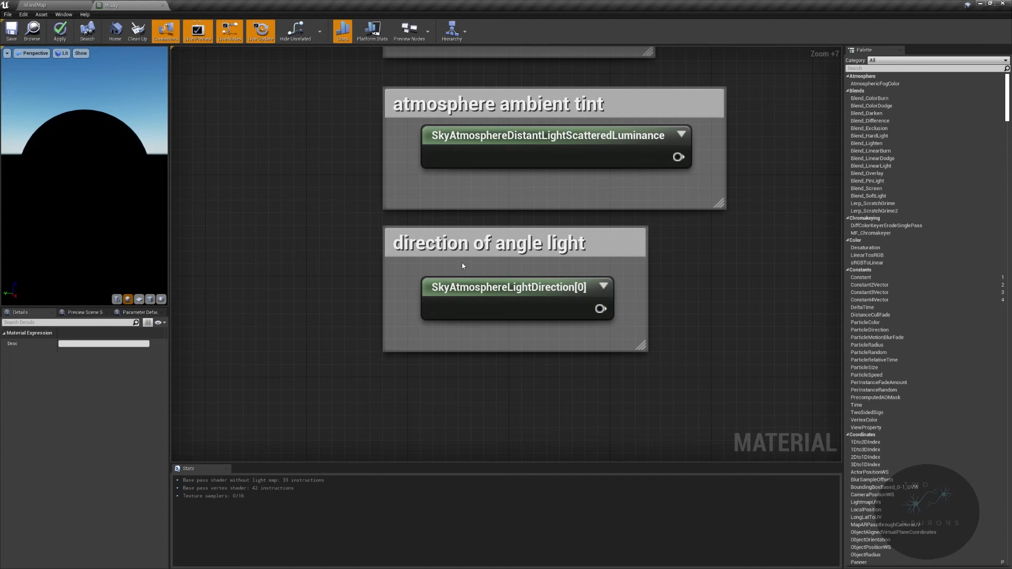
mouse_move(490, 319)
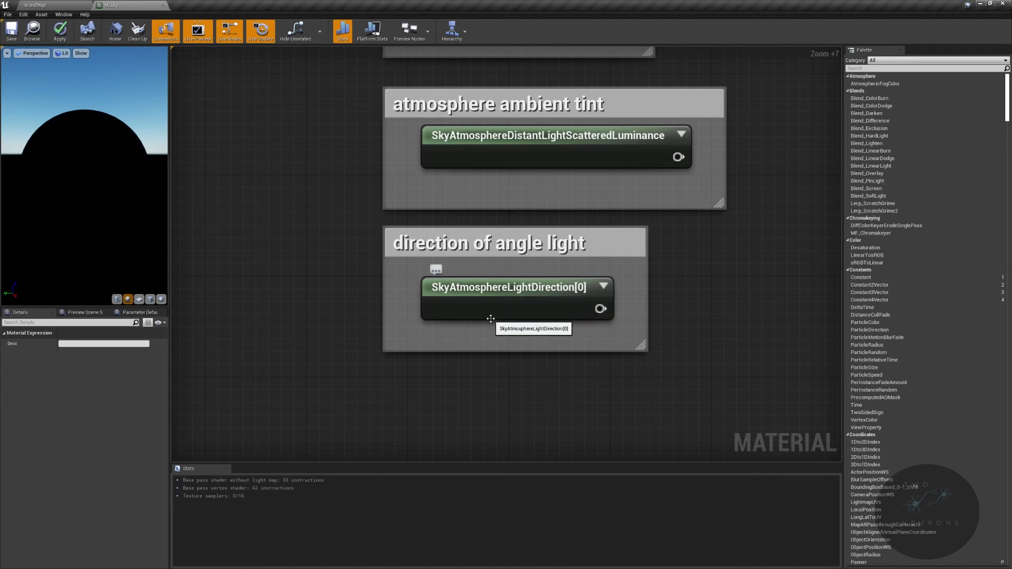
mouse_move(543, 308)
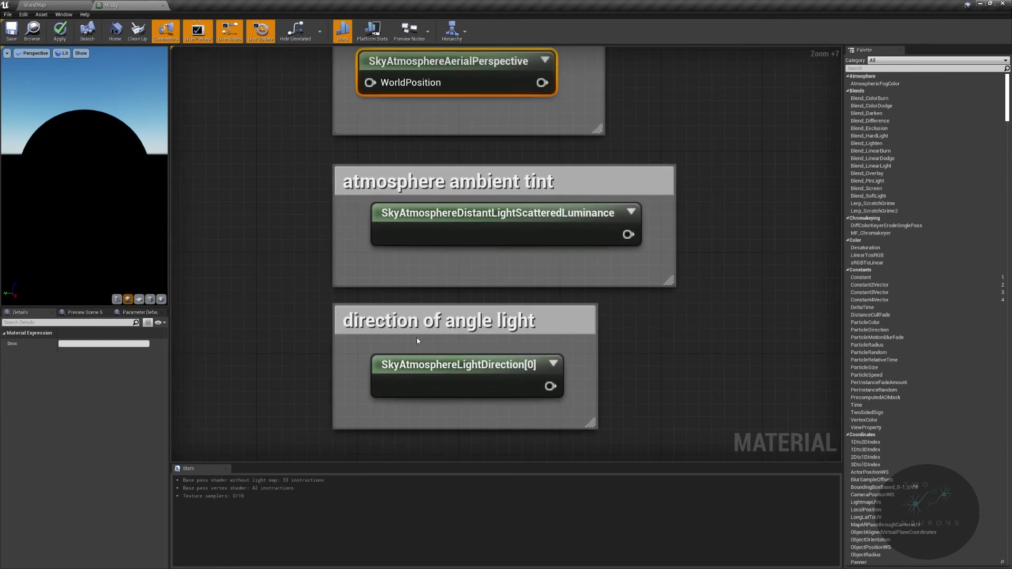
mouse_move(530, 353)
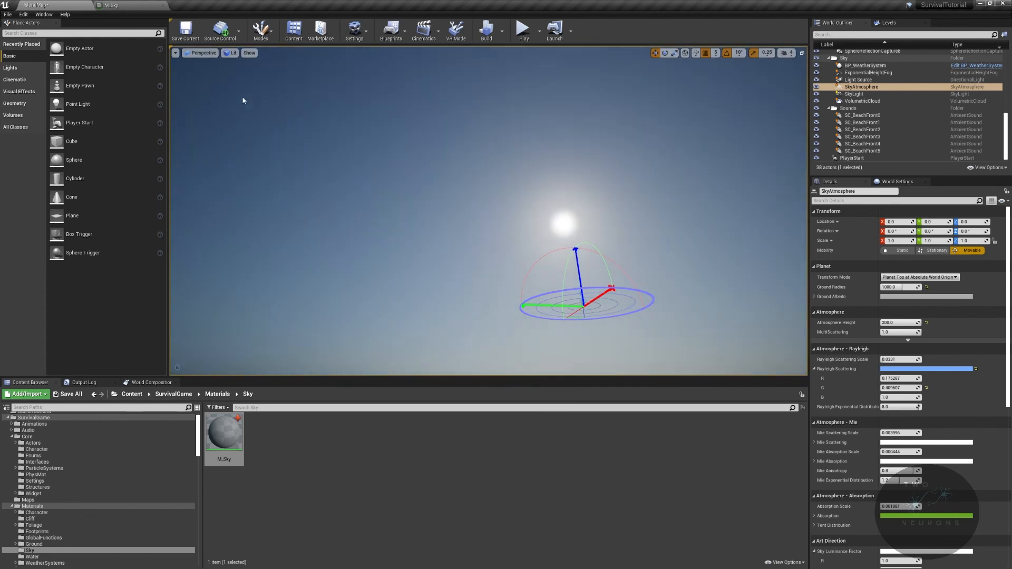
Select the Light Source actor, then return to M_Sky and select the SkyAtmosphereLightDirection node.
left_click(855, 78)
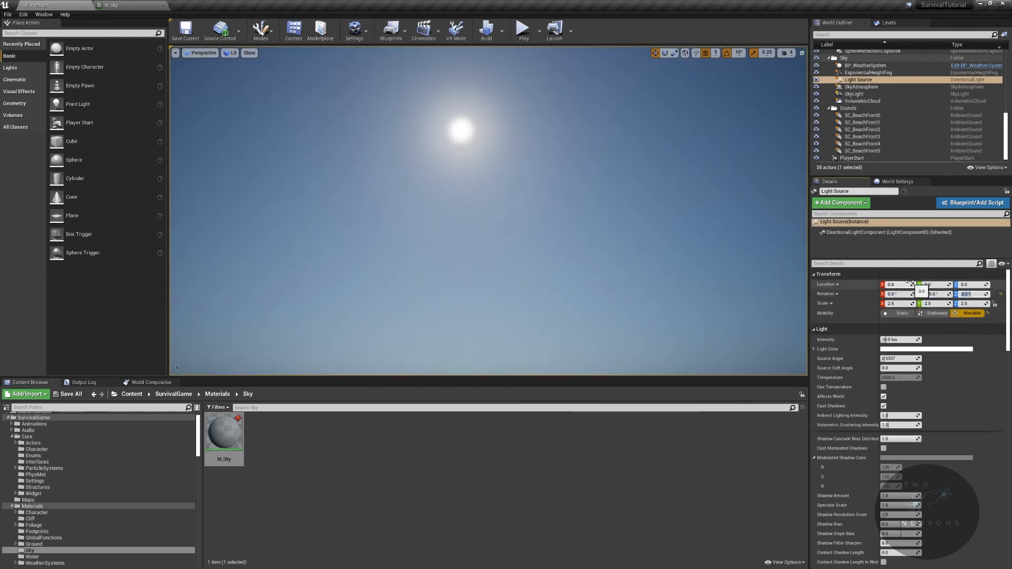
double_click(225, 430)
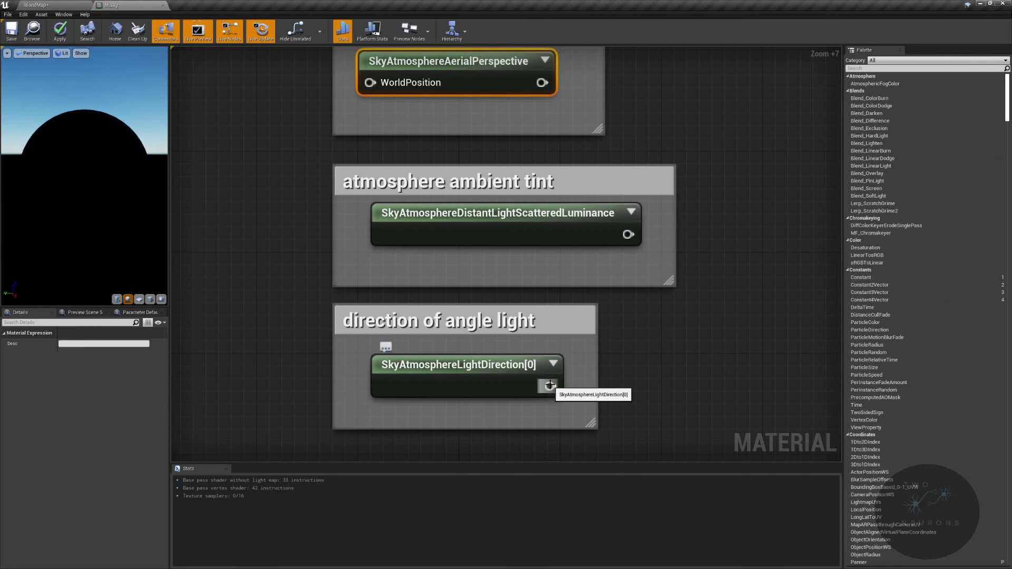
left_click(465, 364)
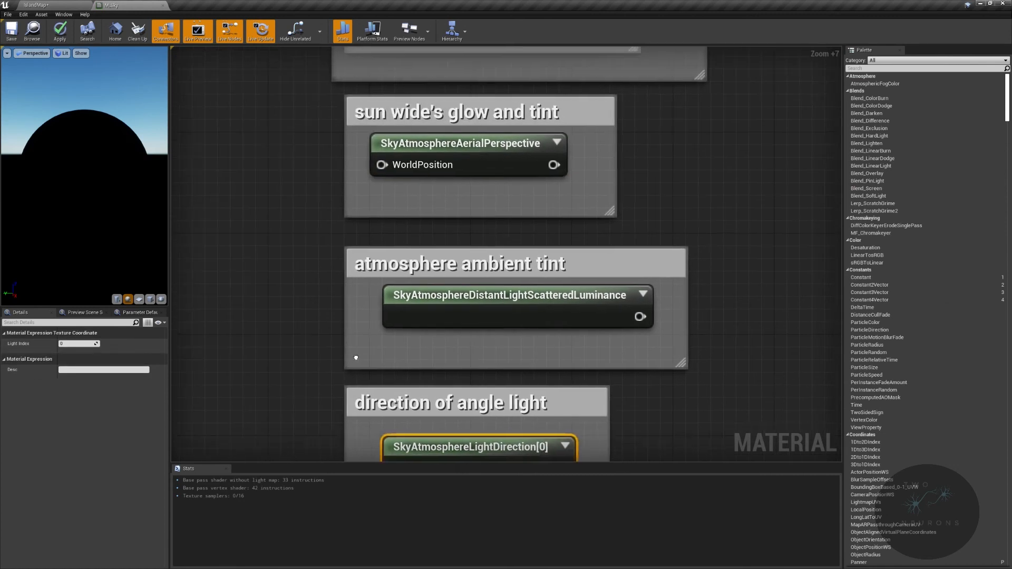
scroll("down", 3)
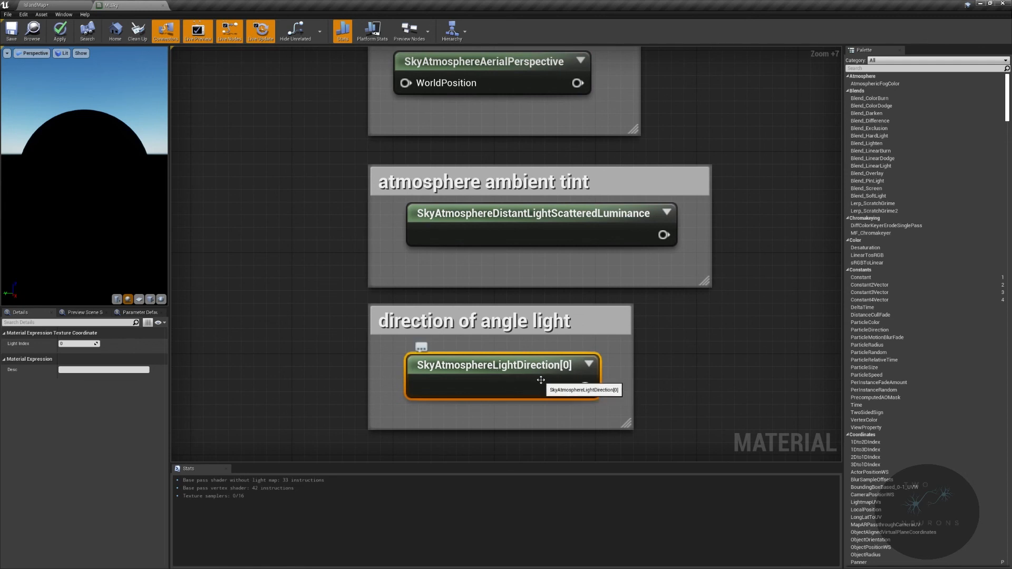
mouse_move(448, 282)
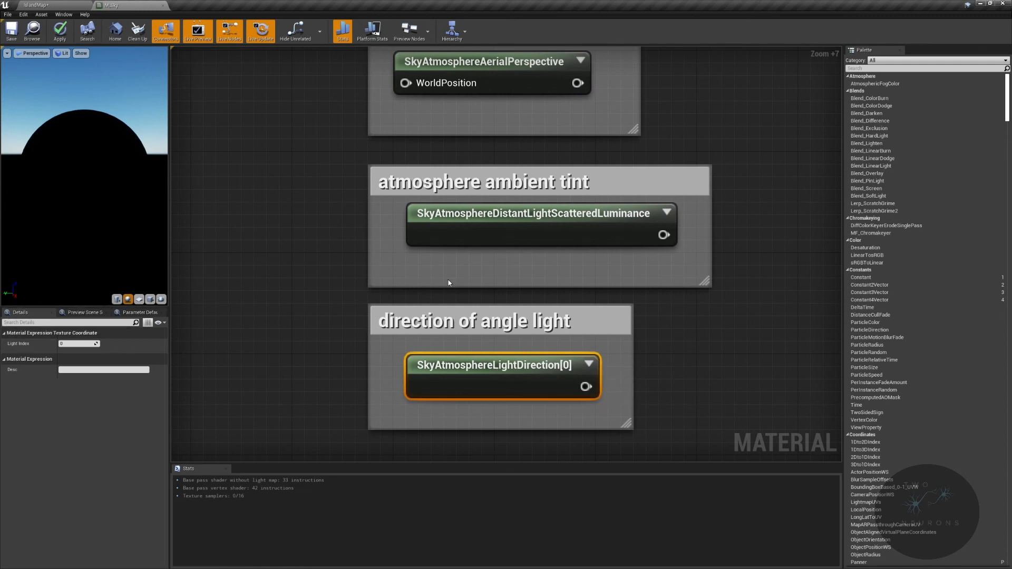